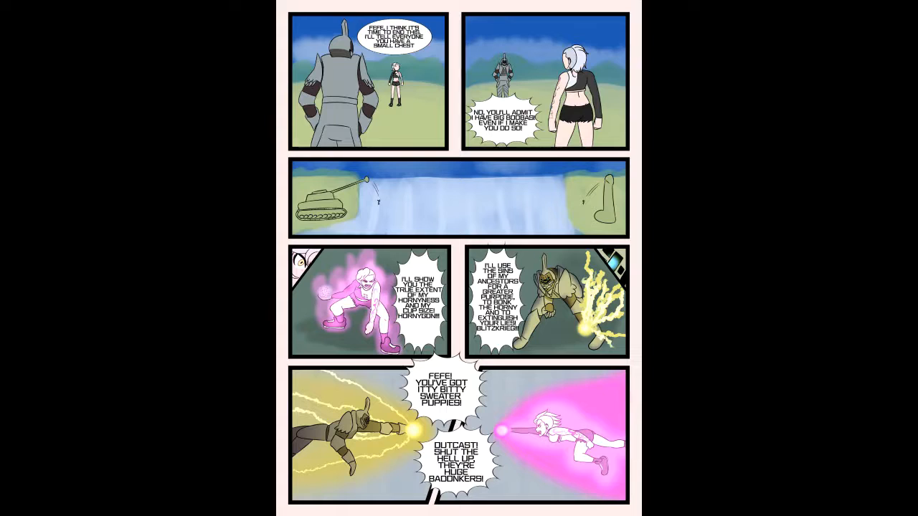
pyautogui.scroll(-3)
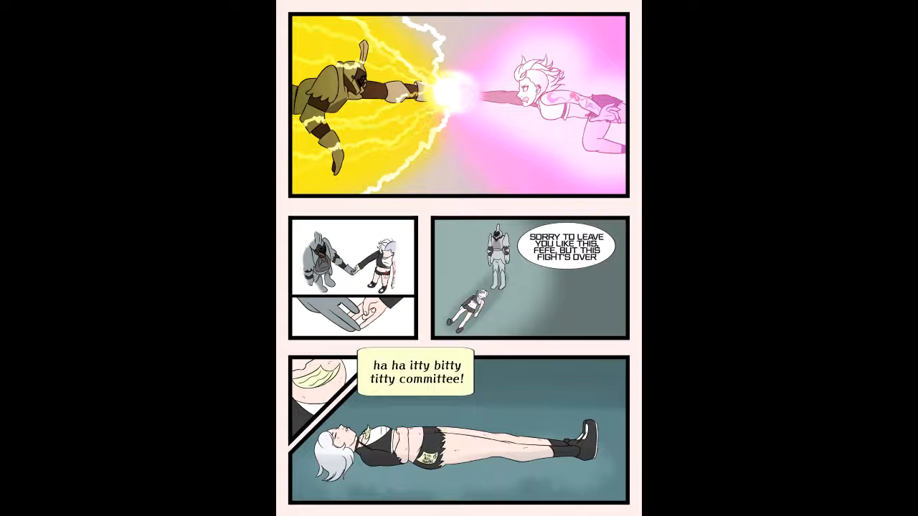